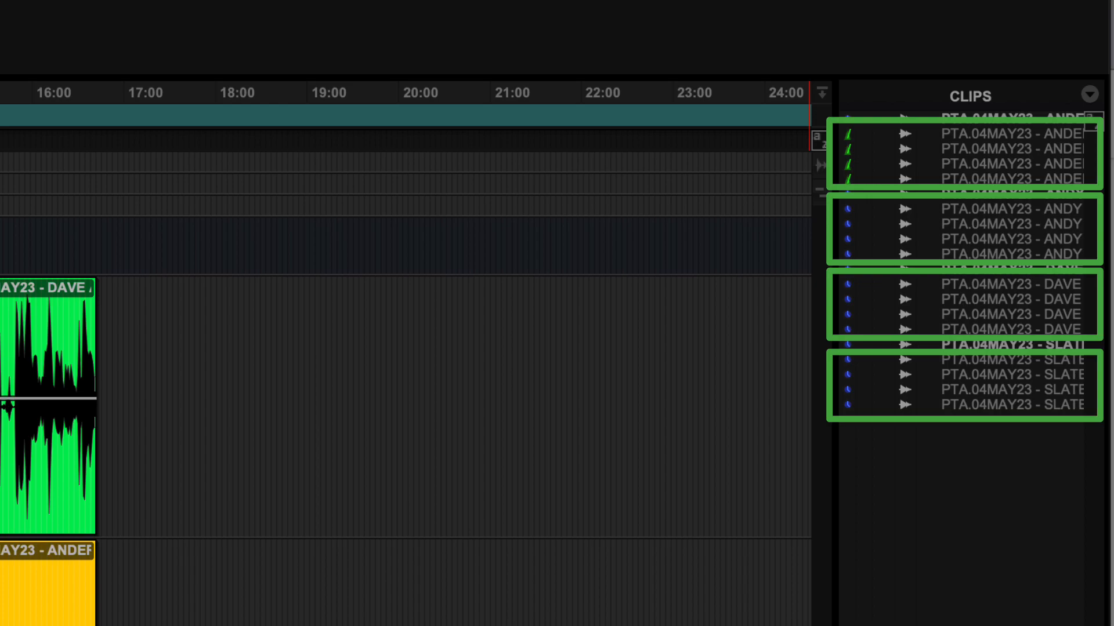
Step: Place a DAVE AUDIO subset clip from the clip list onto the Dave track near 20:00
click(994, 406)
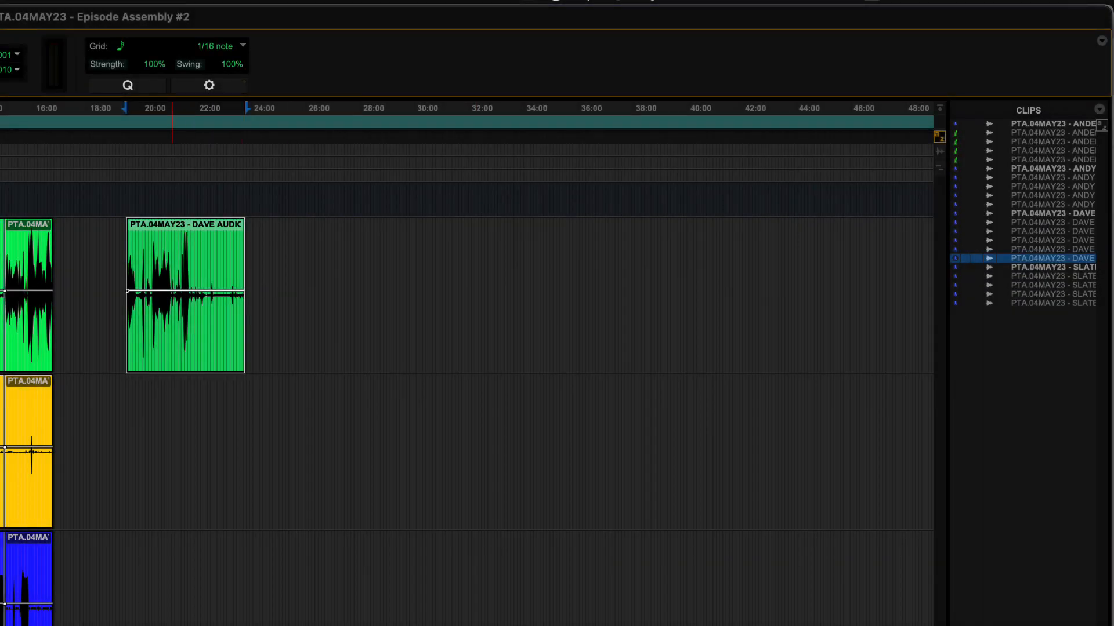
Step: Drop the full DAVE AUDIO clip on the Dave track, then remove the test clips and zoom out
drag(184, 291, 439, 291)
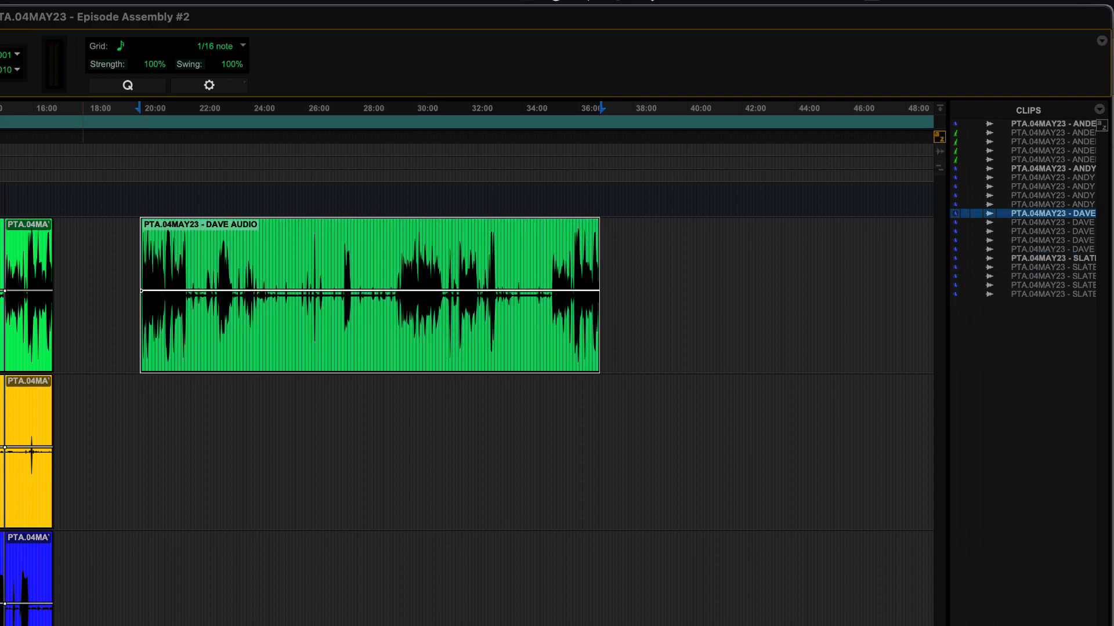
click(660, 107)
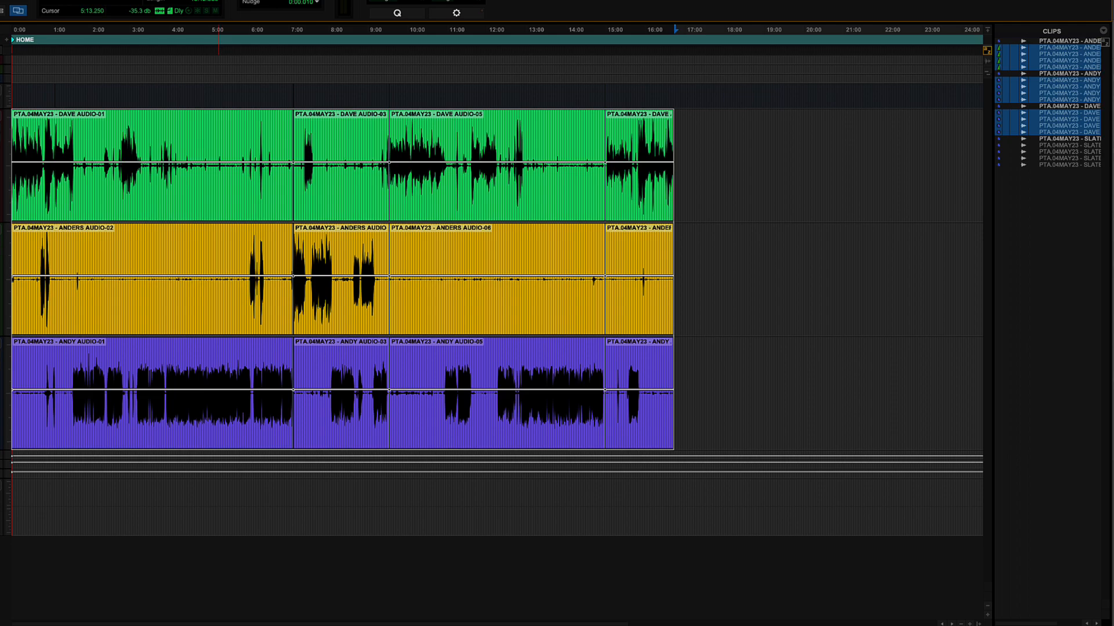
Step: Click along the timeline ruler, then show the Main Counter format choices (Bars|Beats, Min:Secs, Timecode)
click(248, 30)
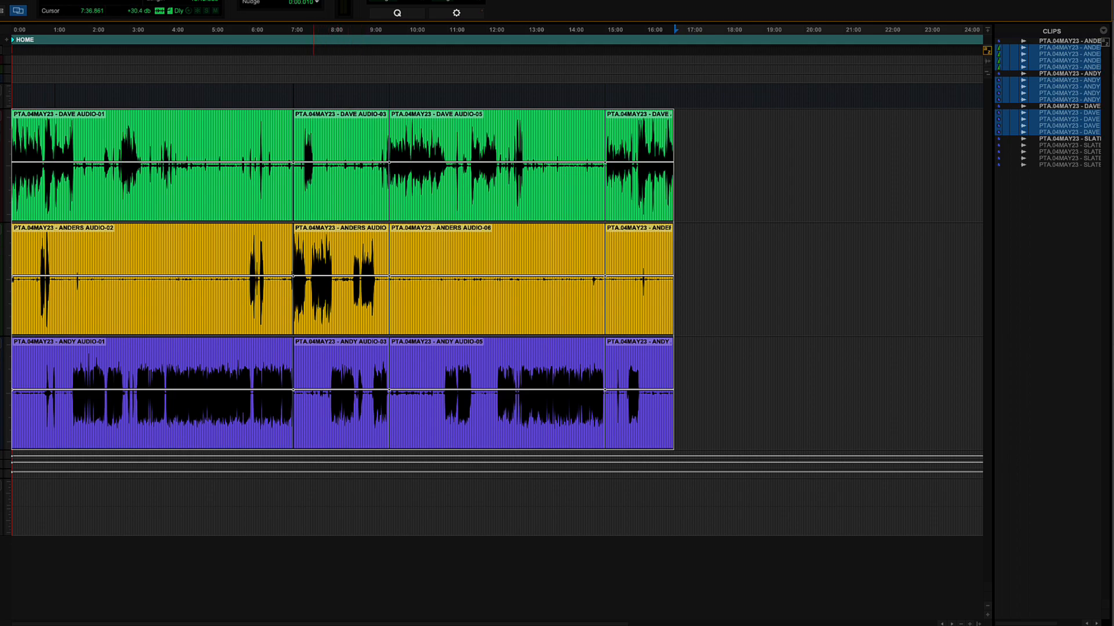
click(624, 29)
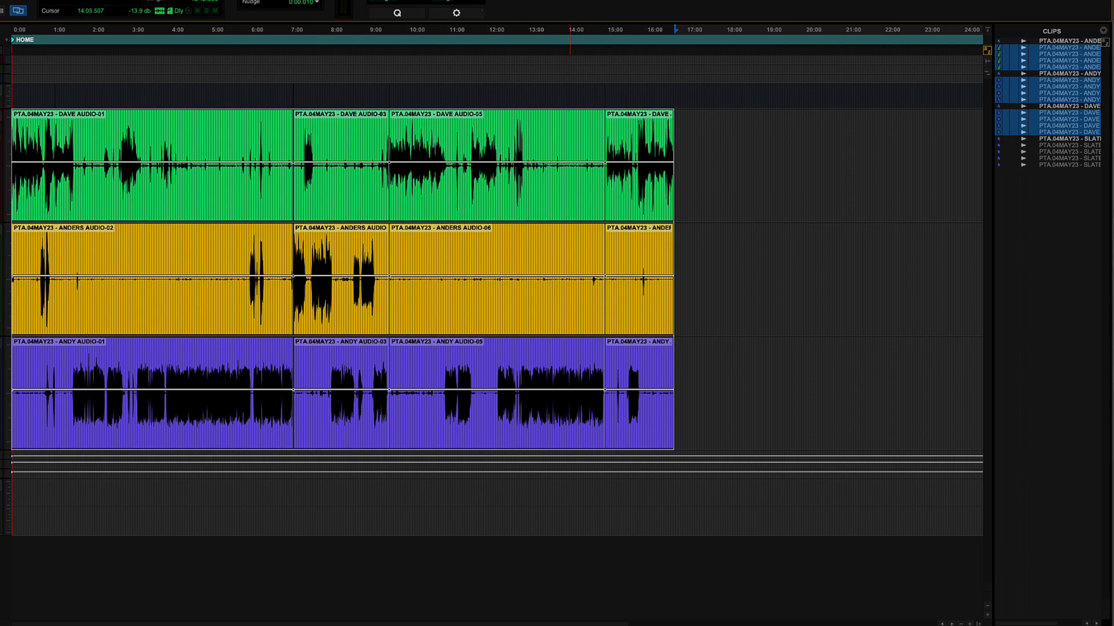
click(892, 30)
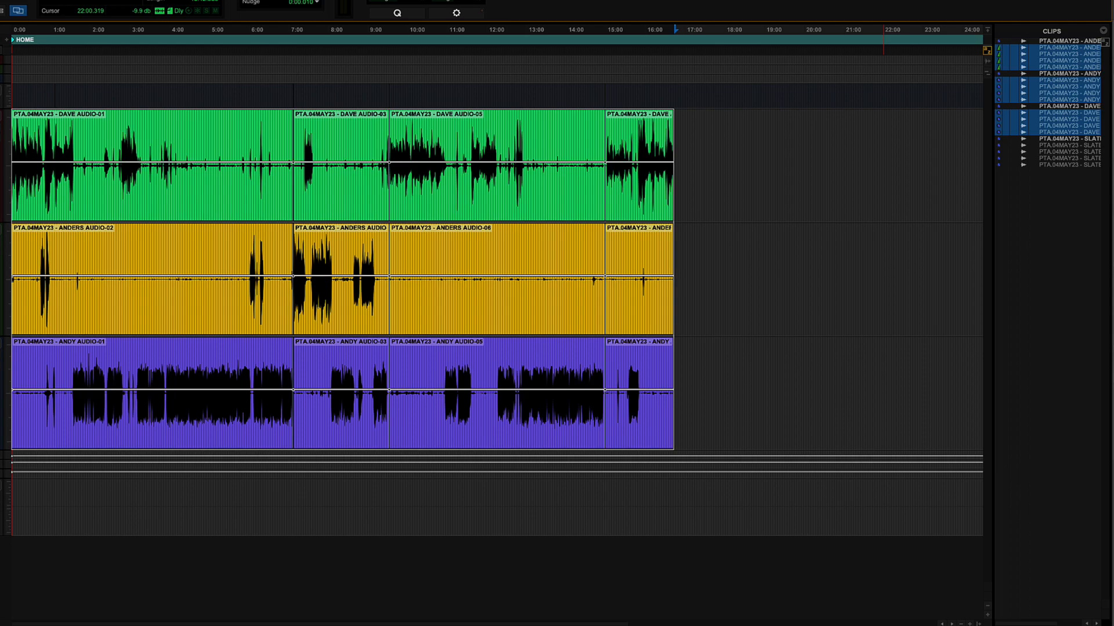
click(429, 30)
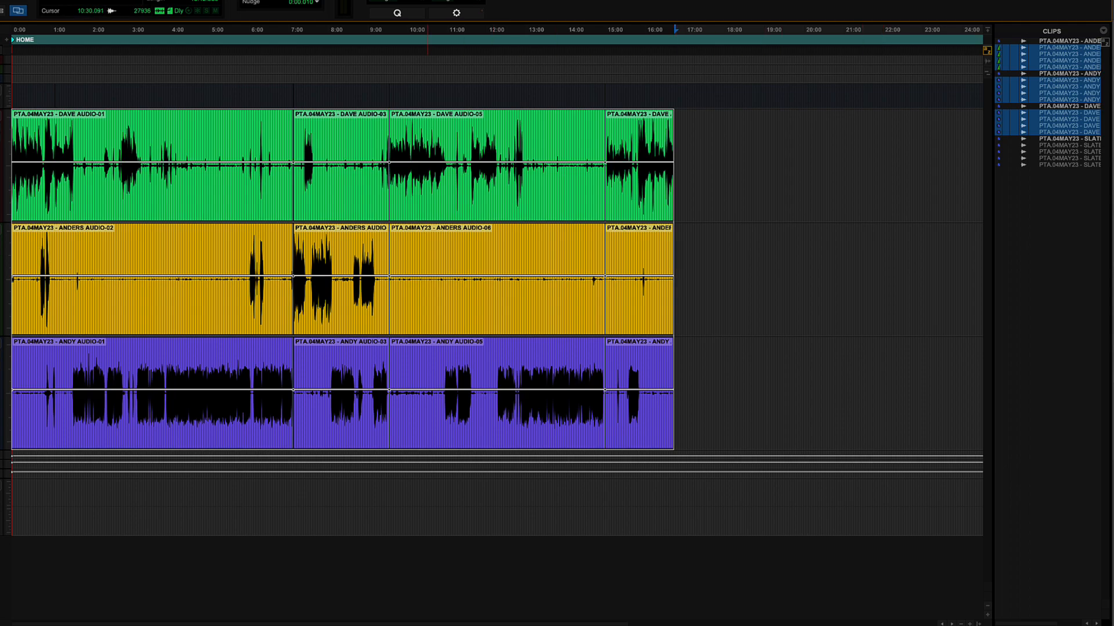
click(359, 30)
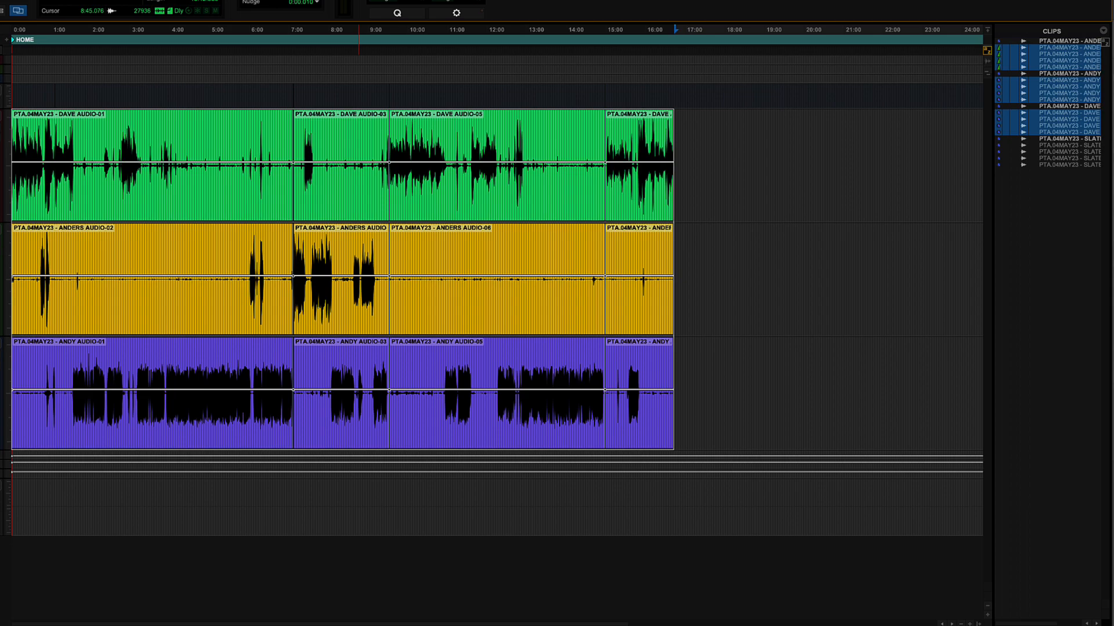
click(362, 2)
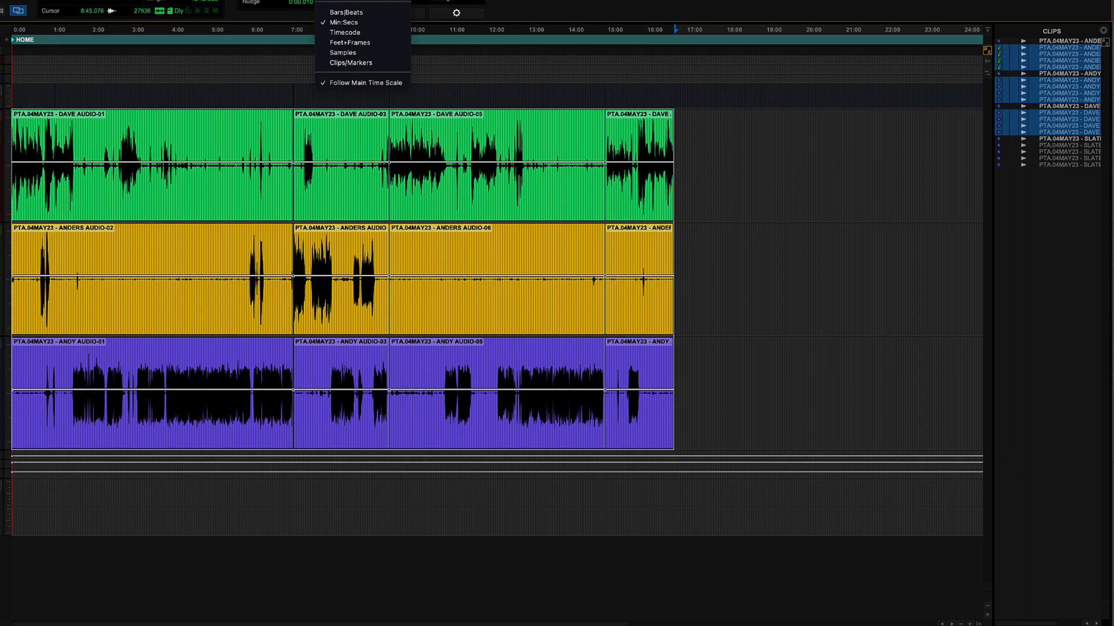
Step: Leave the counter format unchanged and separate the three dialogue tracks into many short clips
click(344, 22)
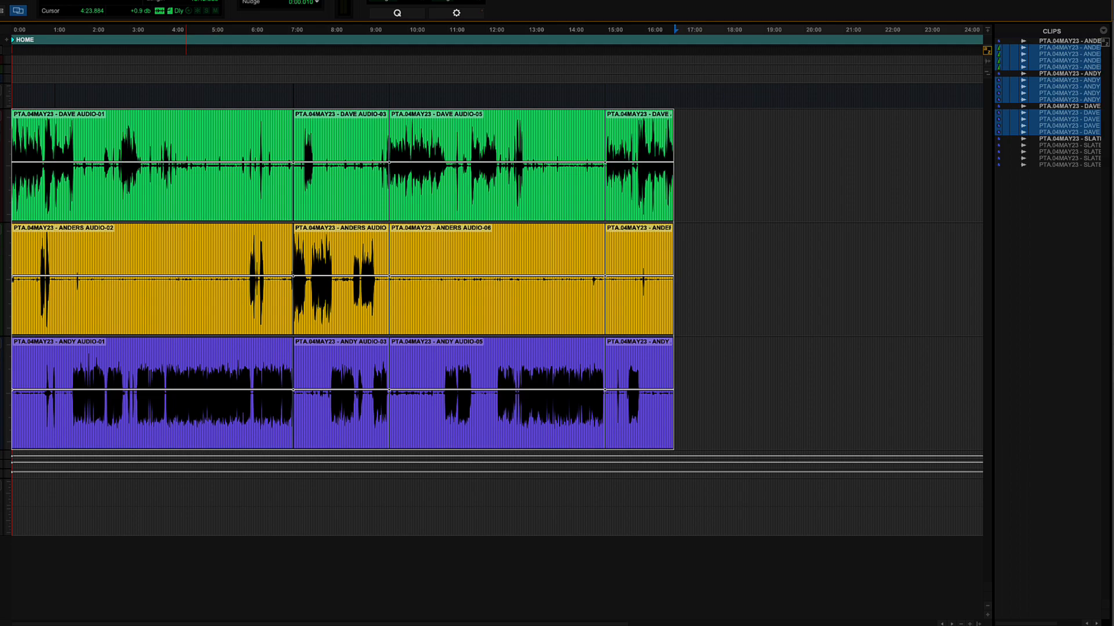
click(143, 30)
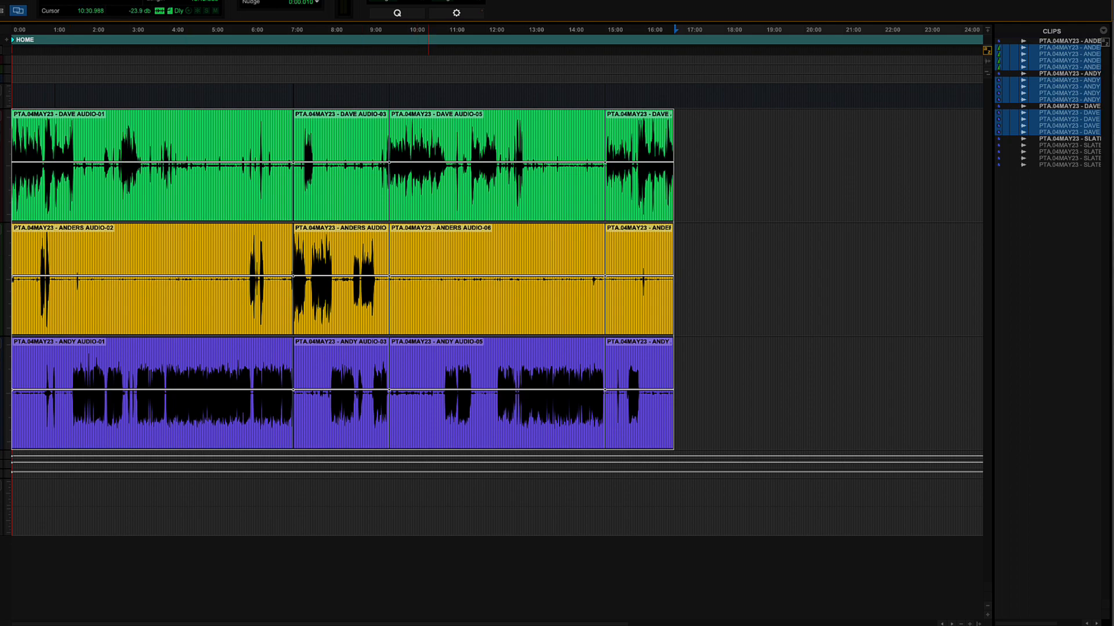
click(229, 36)
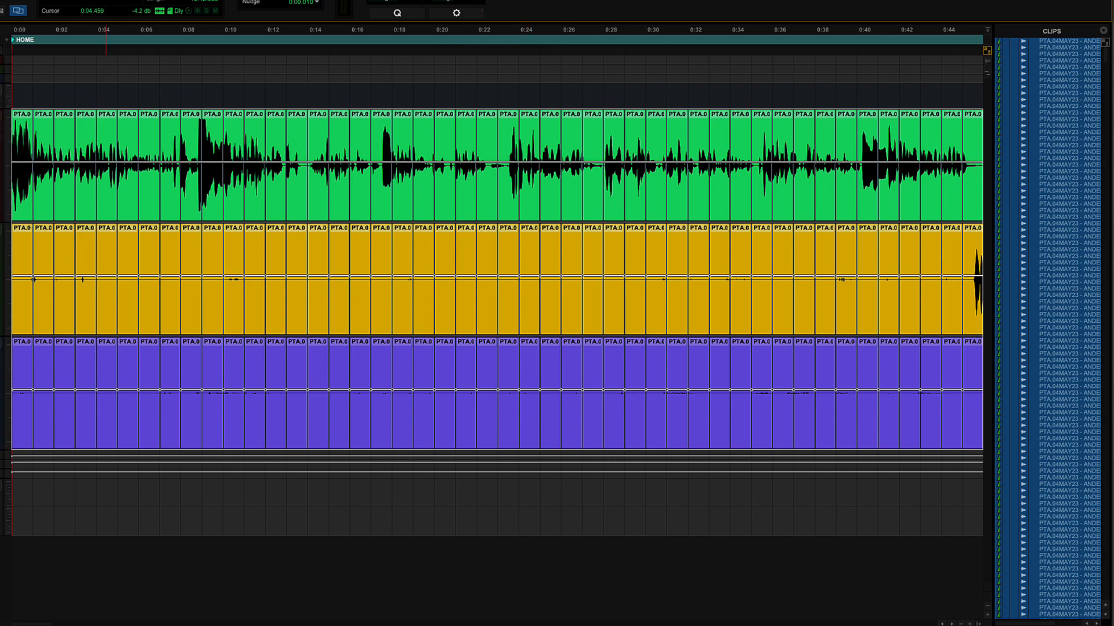
Step: Select every chopped clip across the Dave, Anders and Andy tracks
click(554, 30)
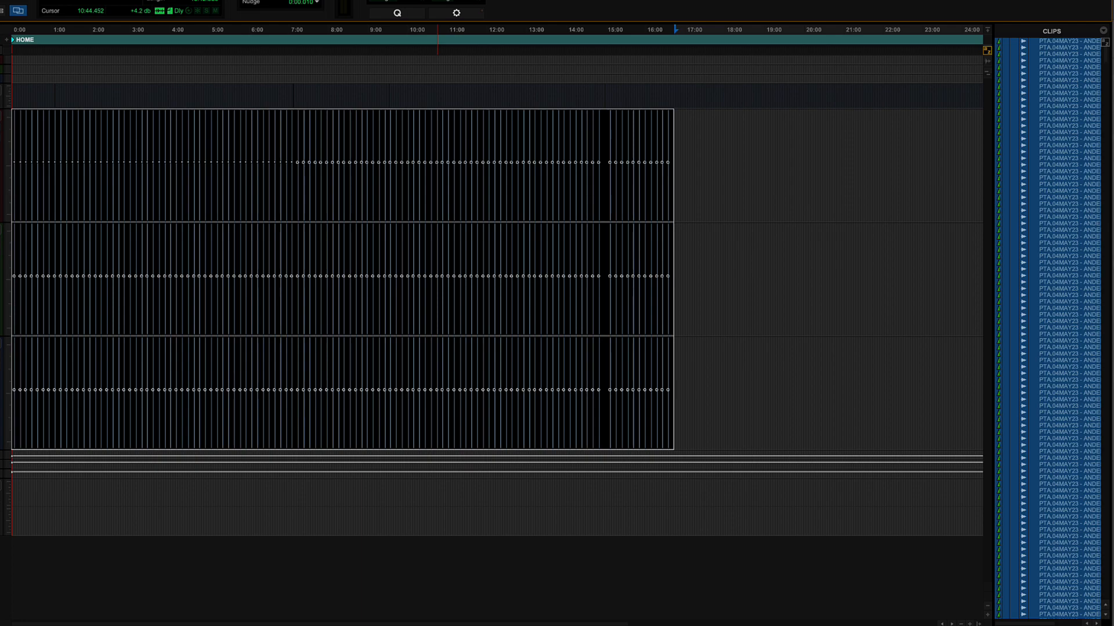
key(shift+alt+3)
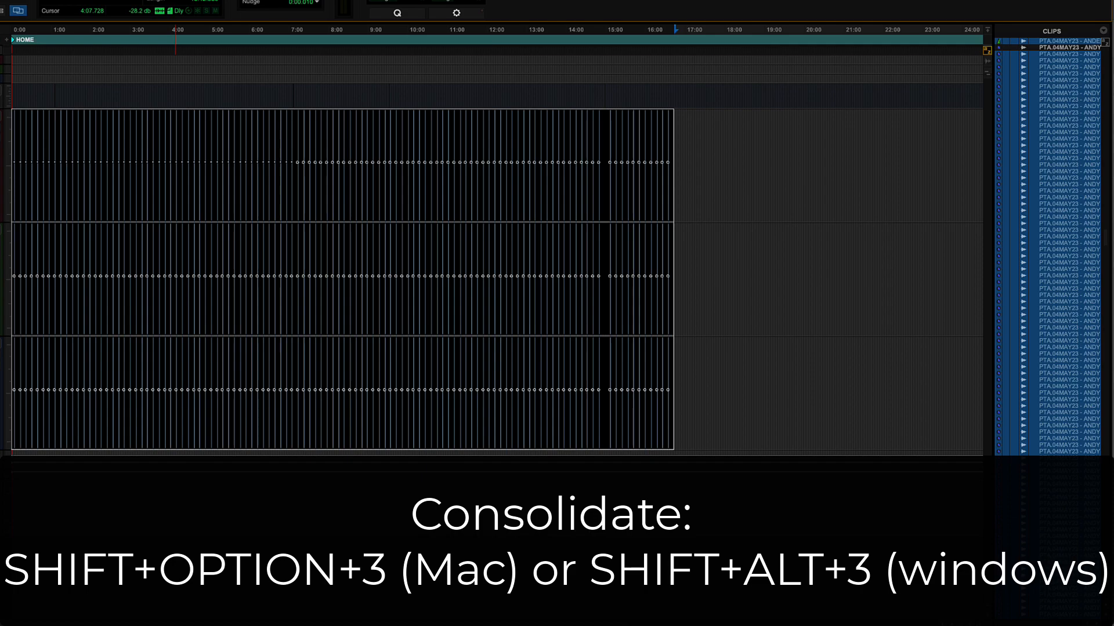
key(shift+alt+3)
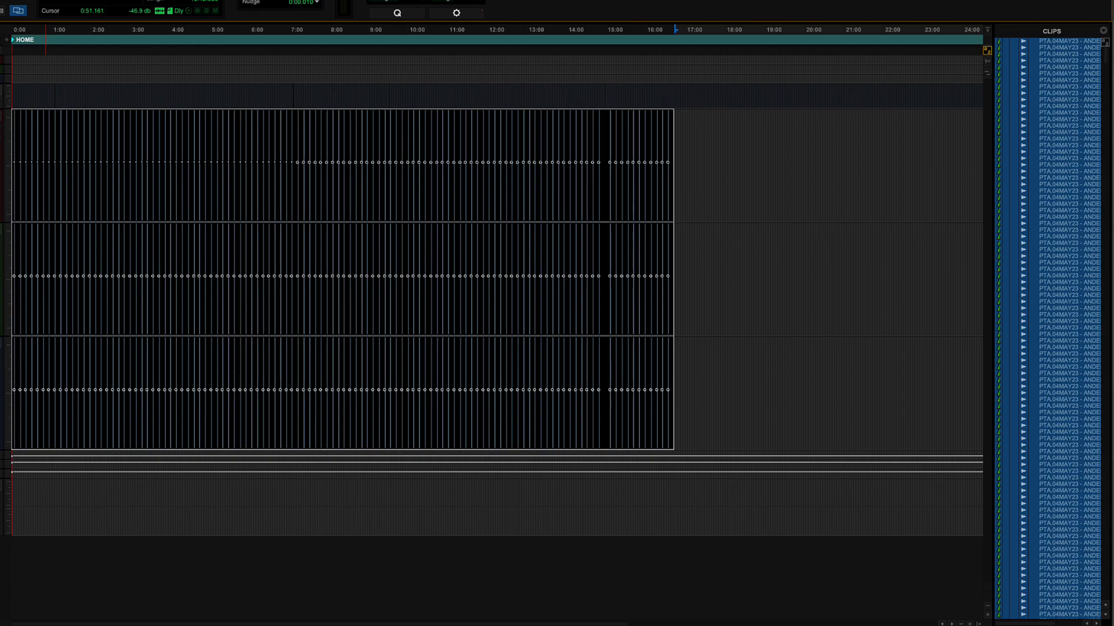
Step: Duplicate the Dave VO playlist and switch the track to the Dave VO.01 playlist
click(248, 40)
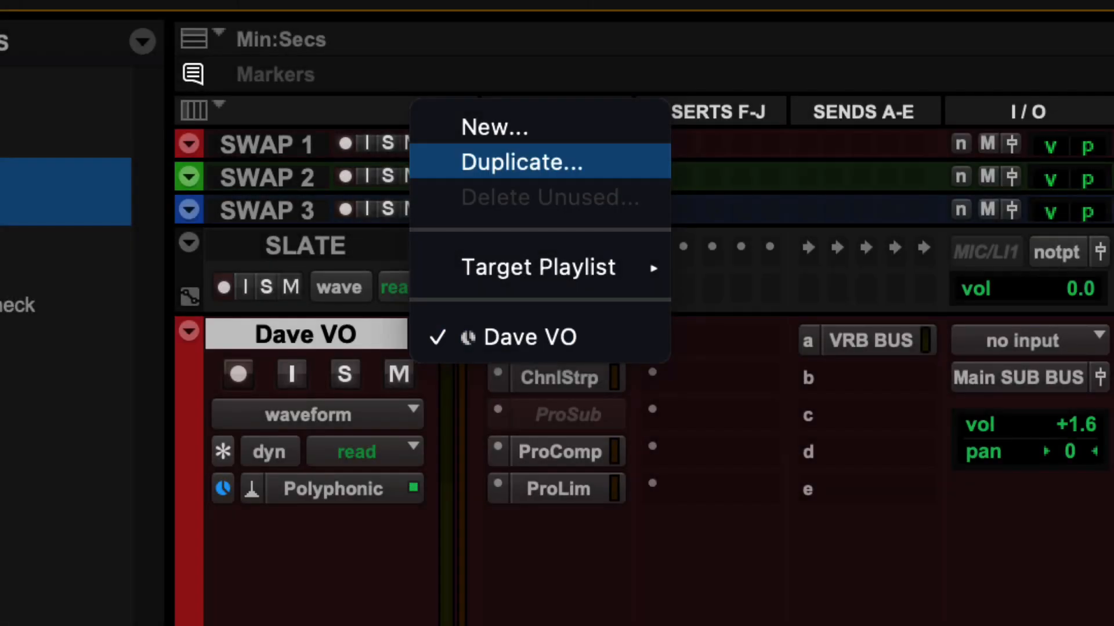
click(522, 163)
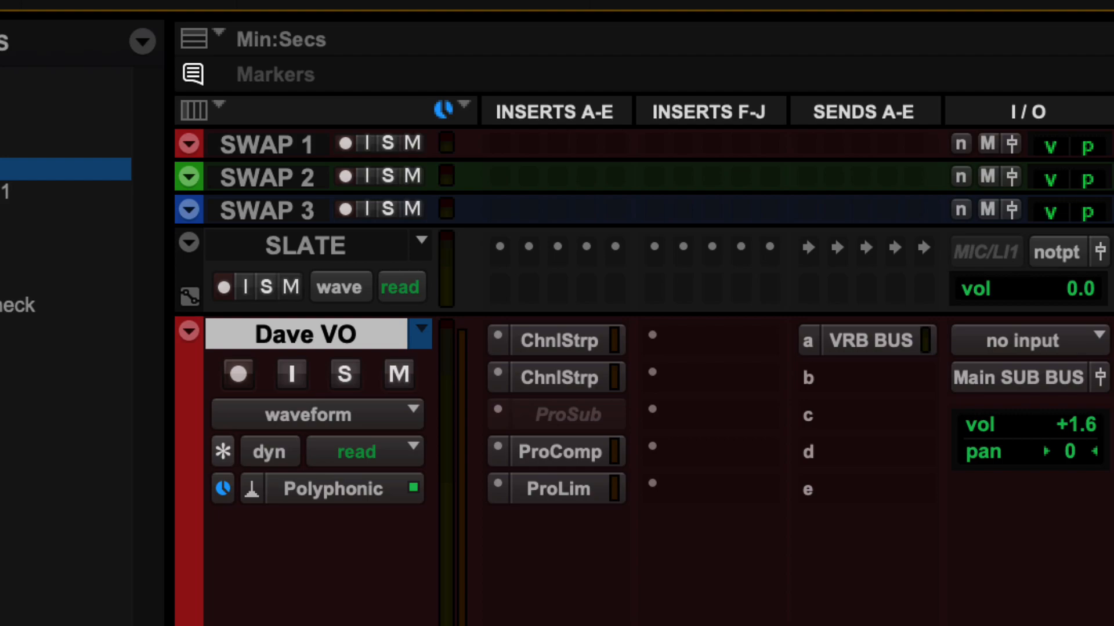
click(423, 334)
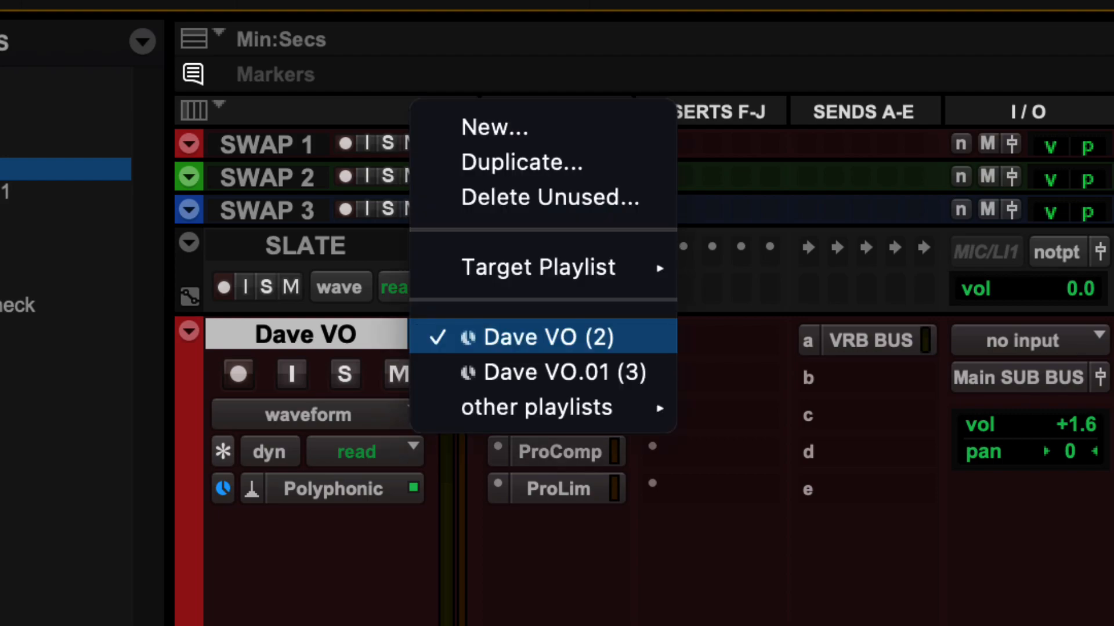
mouse_move(555, 372)
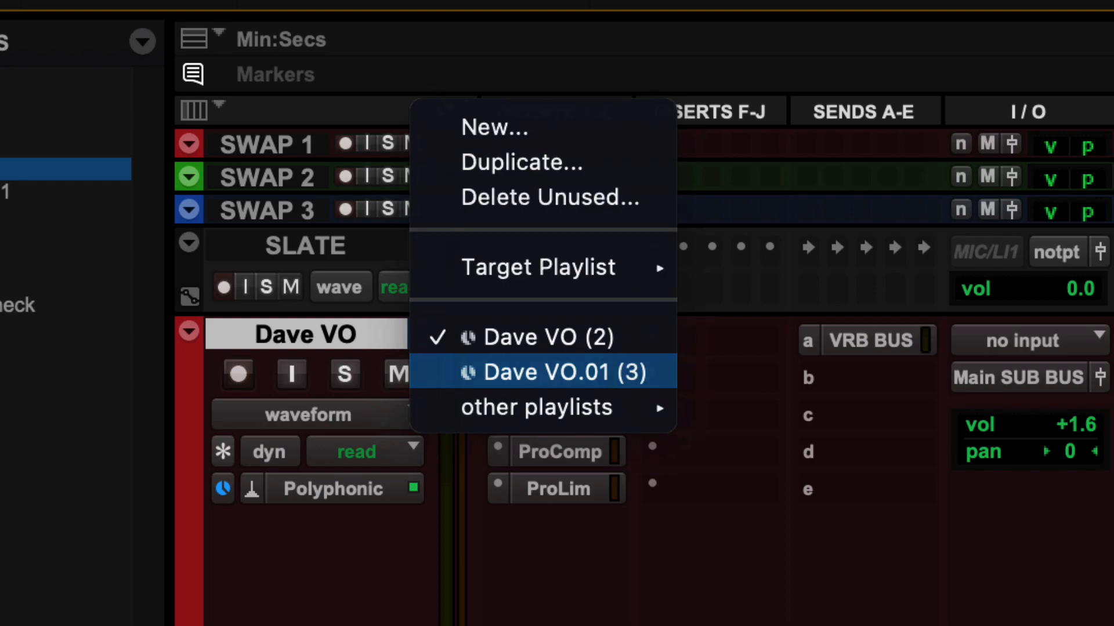
click(539, 372)
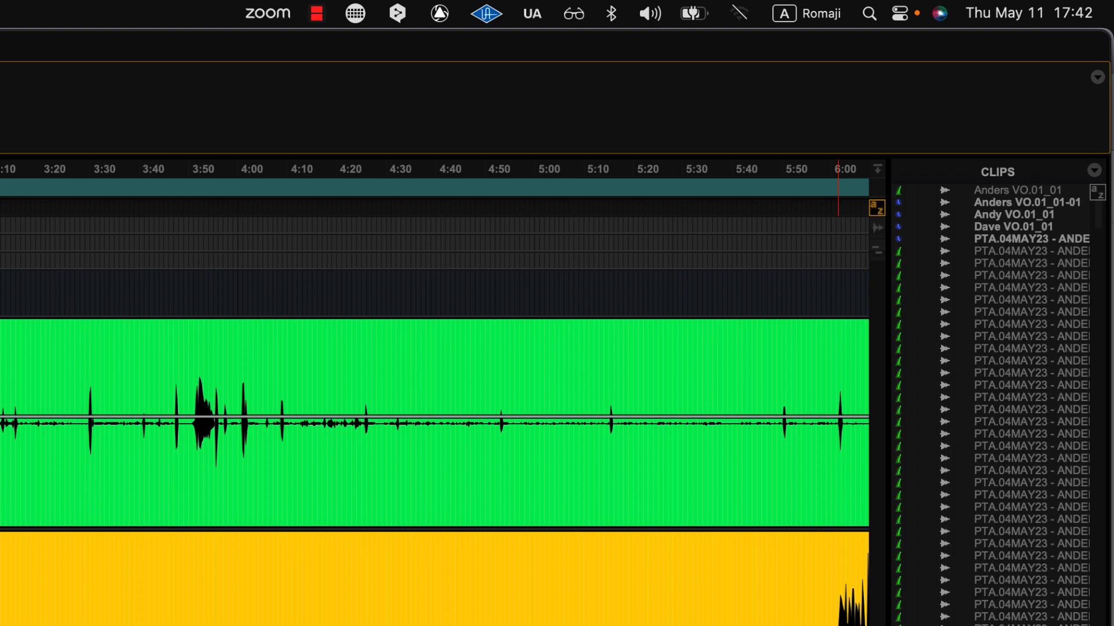
scroll(down, 3)
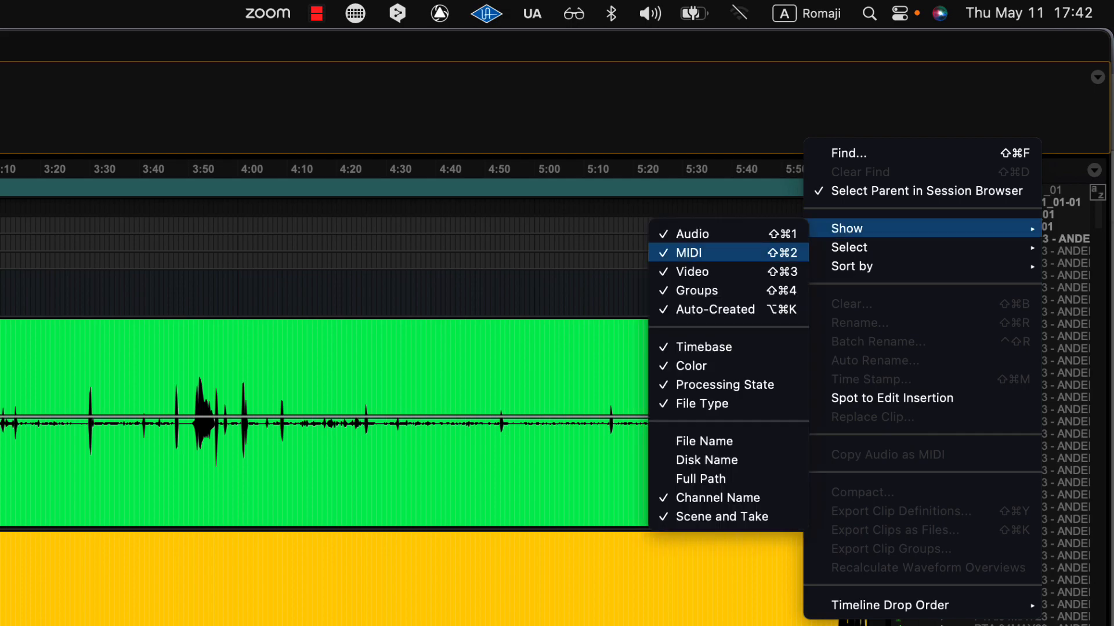
mouse_move(709, 290)
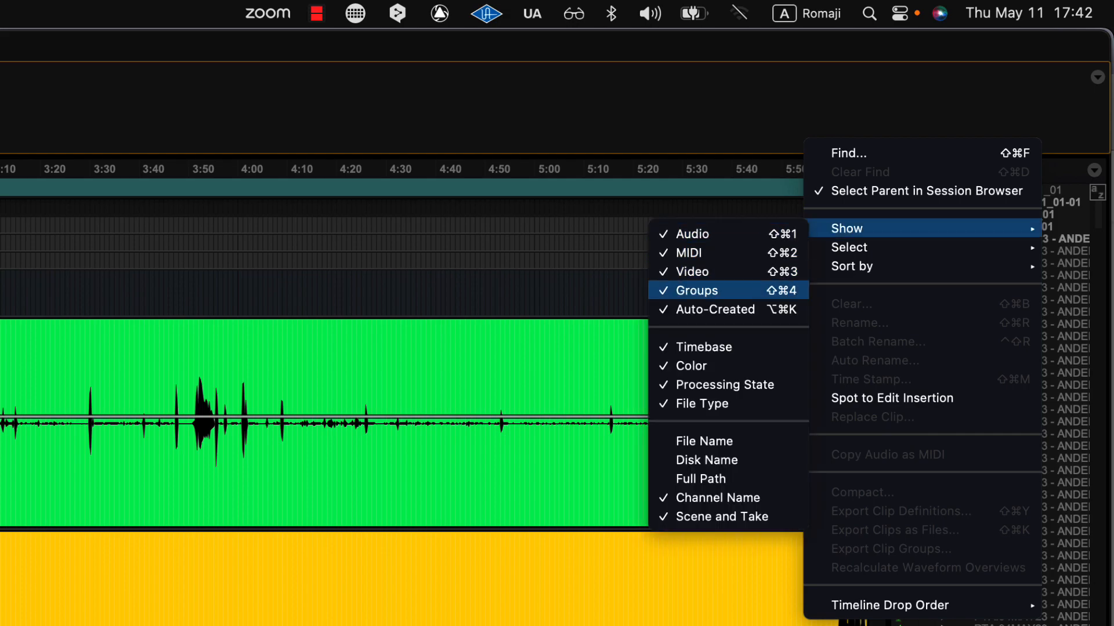
mouse_move(703, 233)
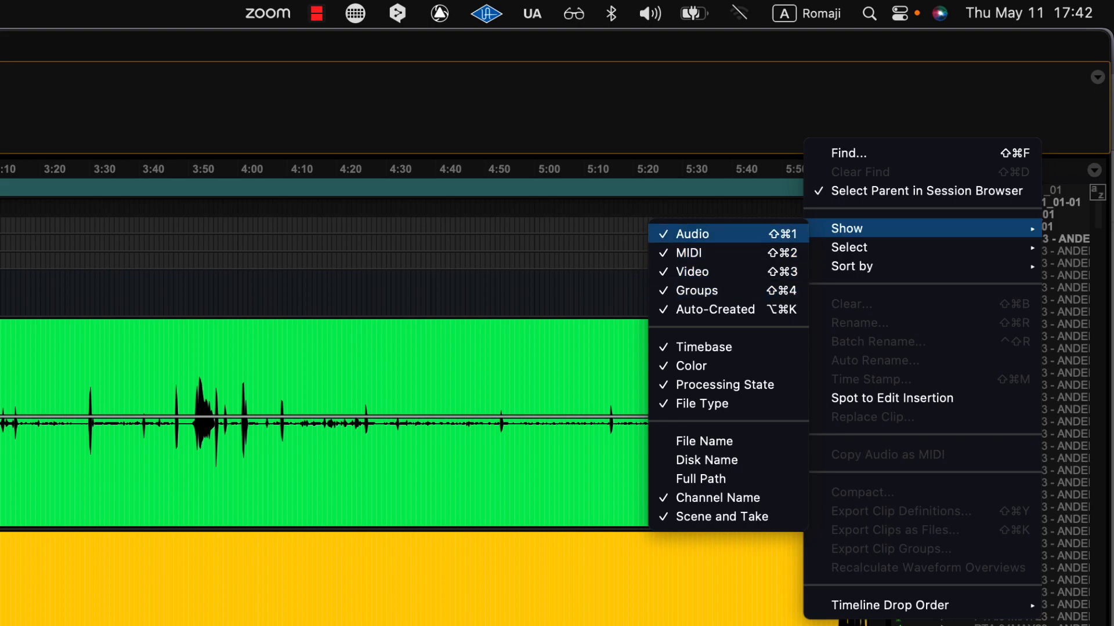
mouse_move(715, 308)
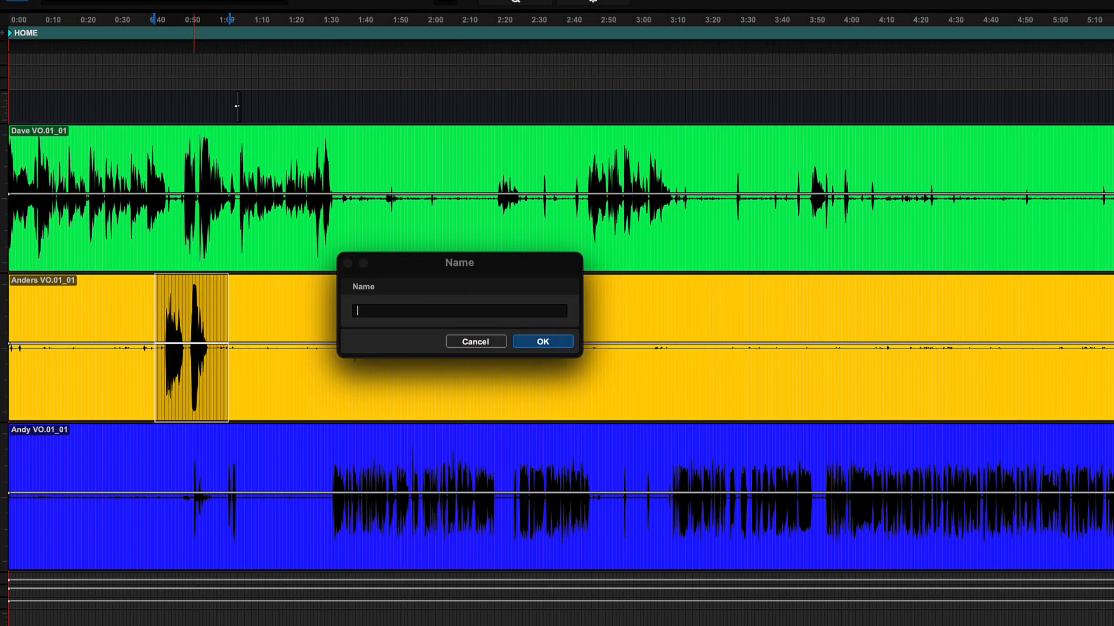
Step: Name the new clip Captured and confirm it into the clip list
text(Captur)
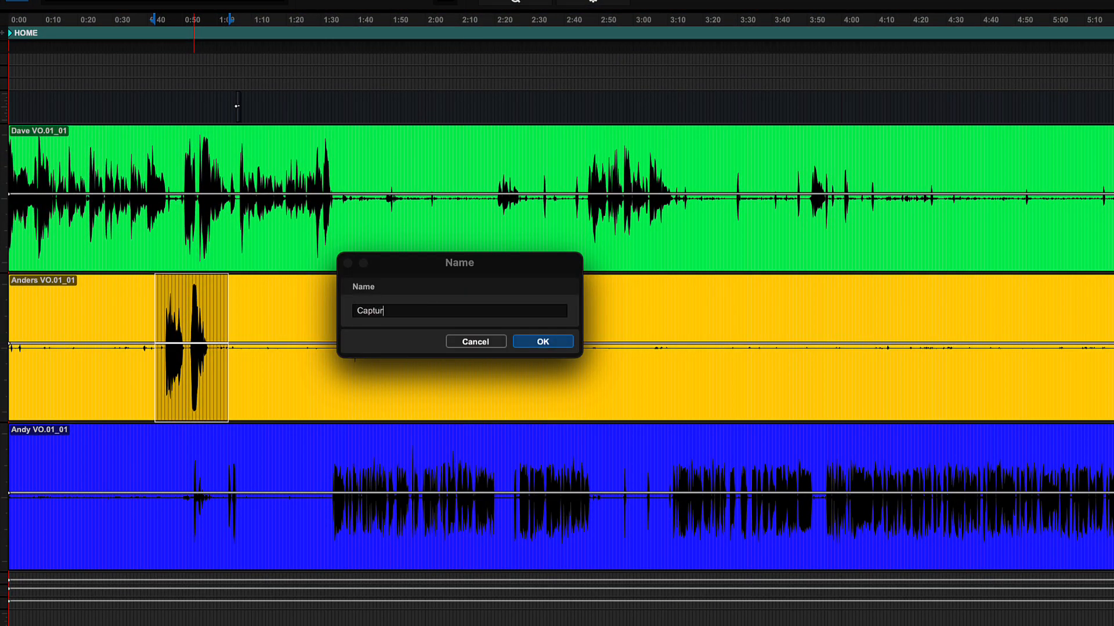
click(542, 341)
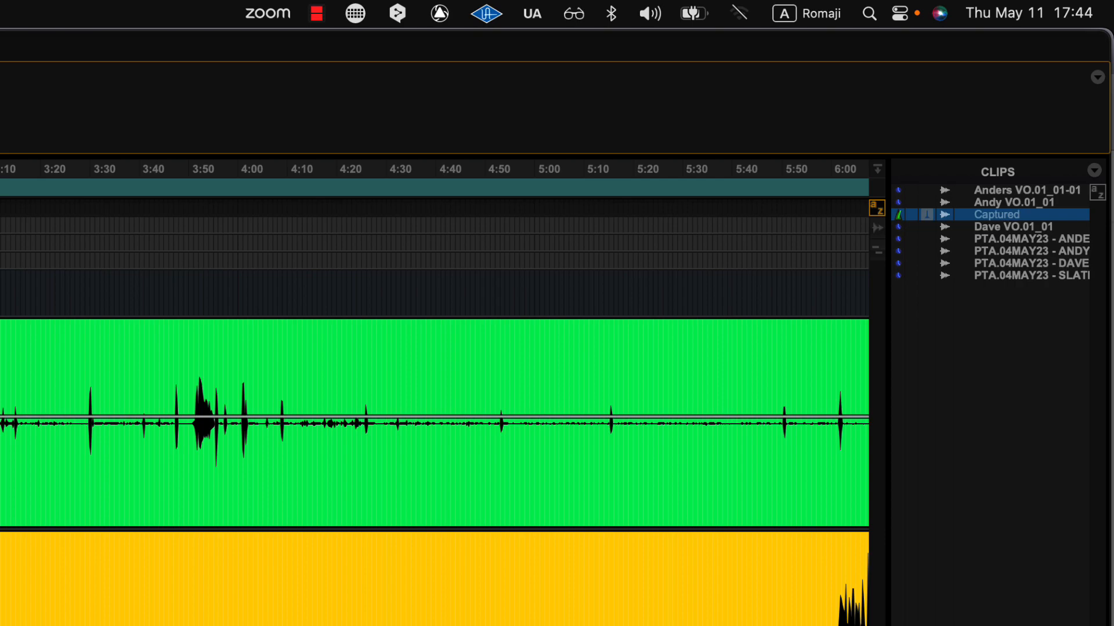
click(720, 181)
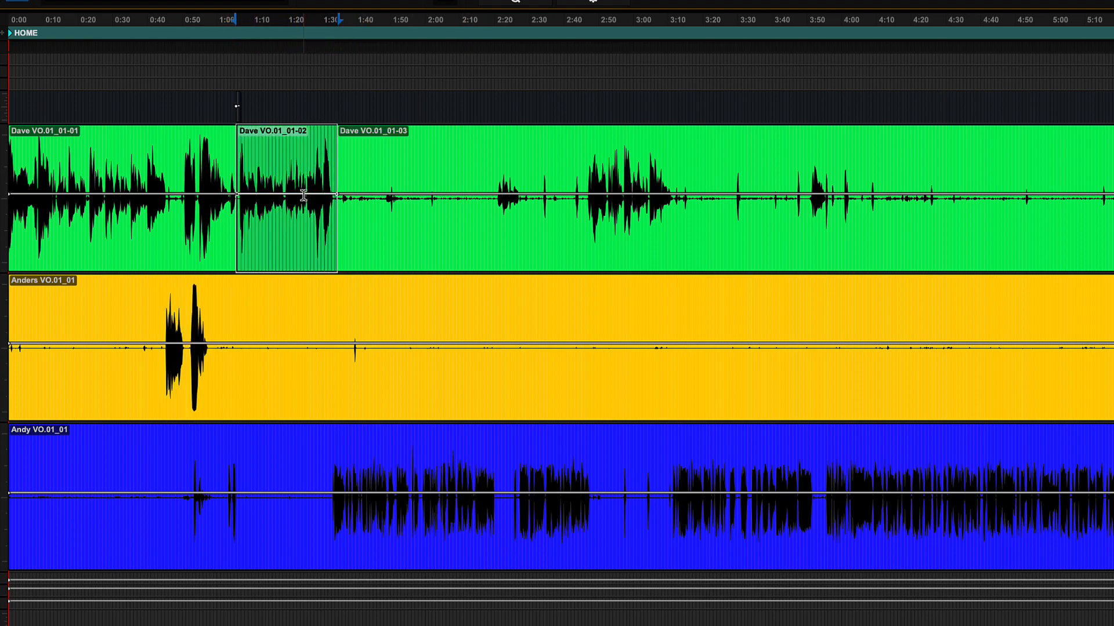
Step: Select the middle Dave VO.01_01-02 subset clip on the Dave VO track
click(433, 20)
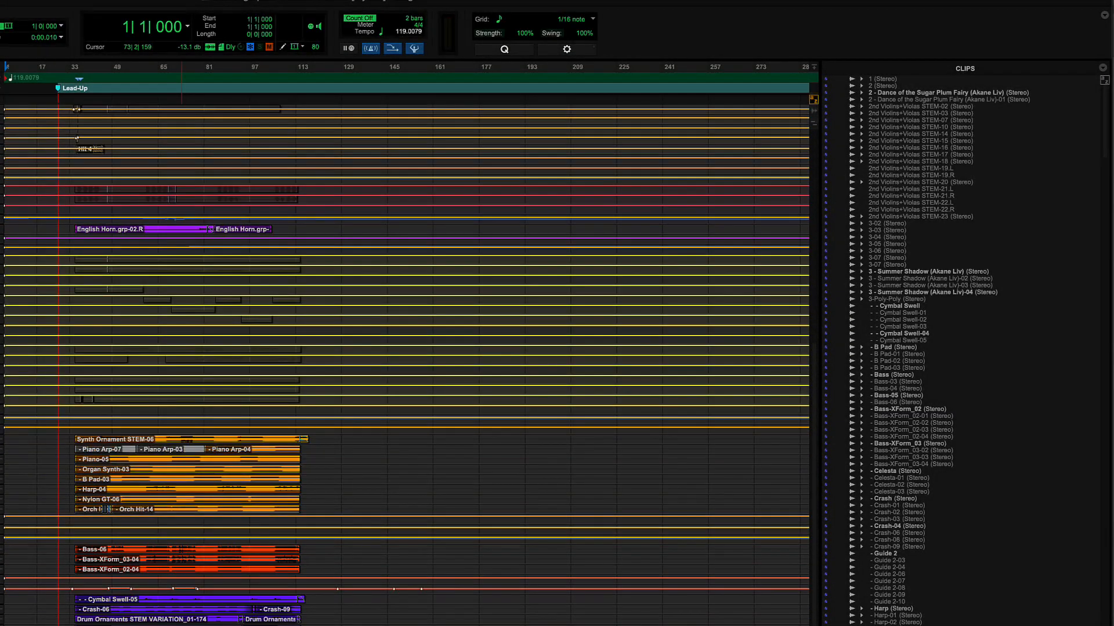
scroll(down, 3)
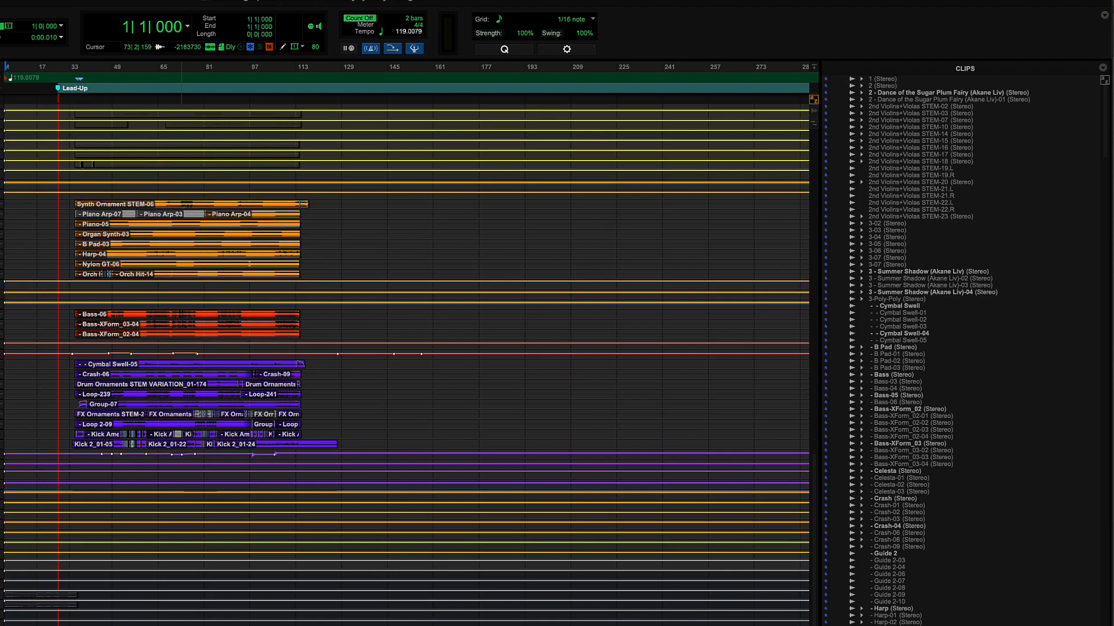
scroll(down, 3)
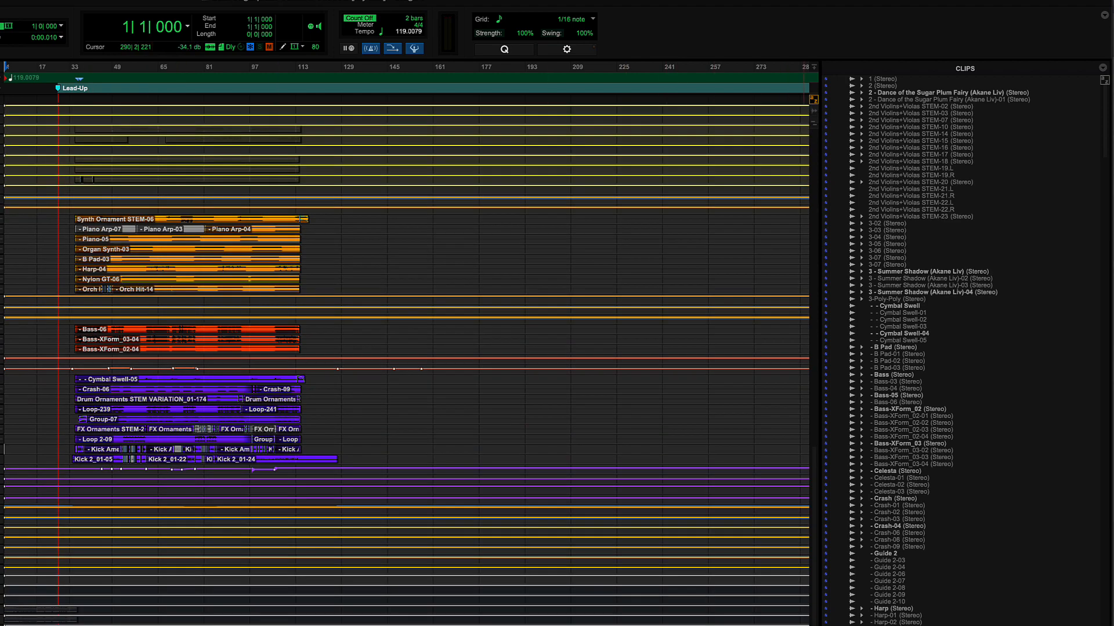
scroll(down, 3)
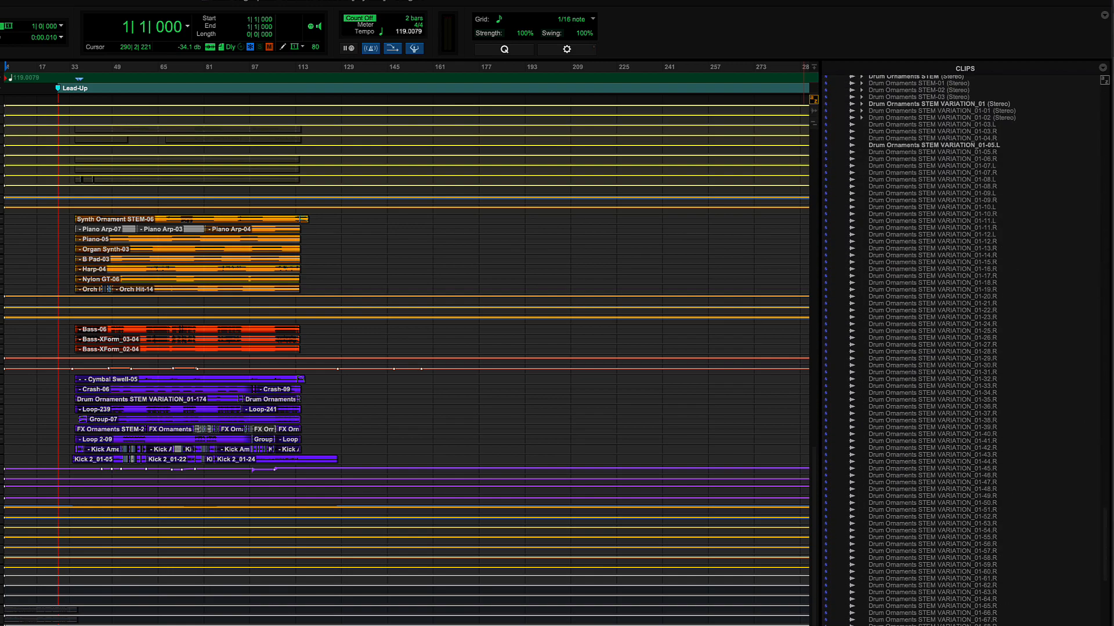
scroll(down, 3)
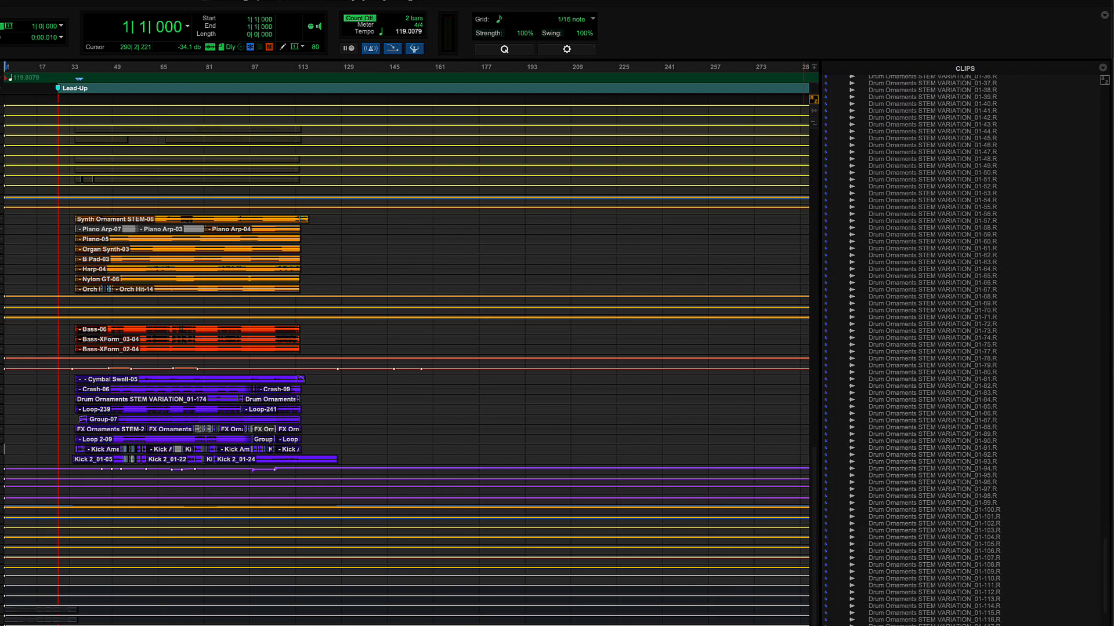
scroll(down, 3)
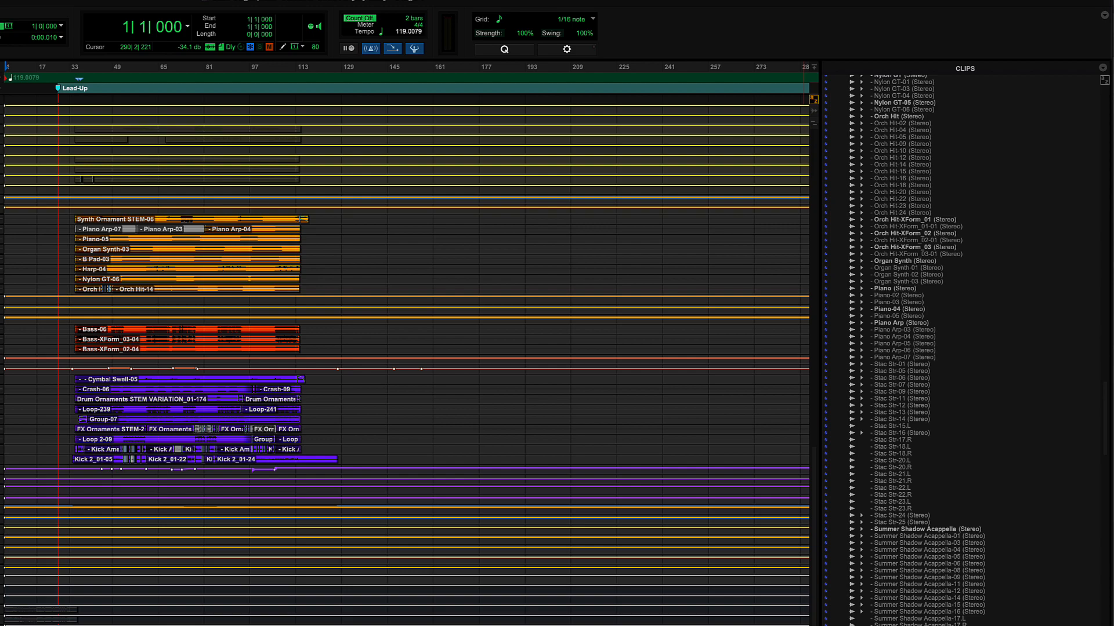
mouse_move(1089, 81)
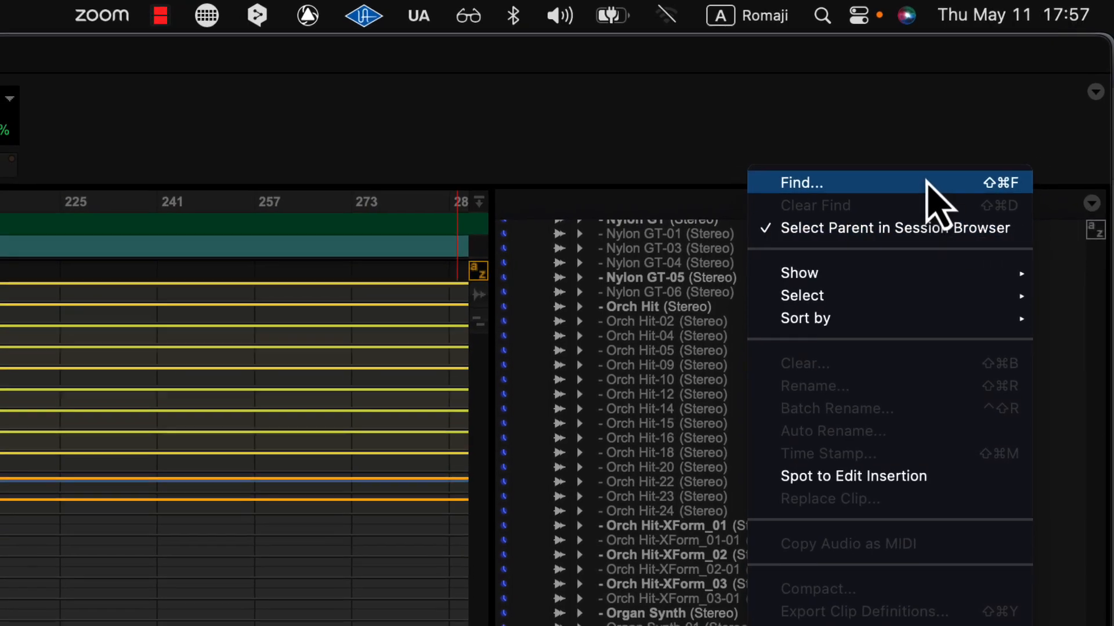
Step: Filter the clip list by name to clips containing celest via Find Clips
click(800, 182)
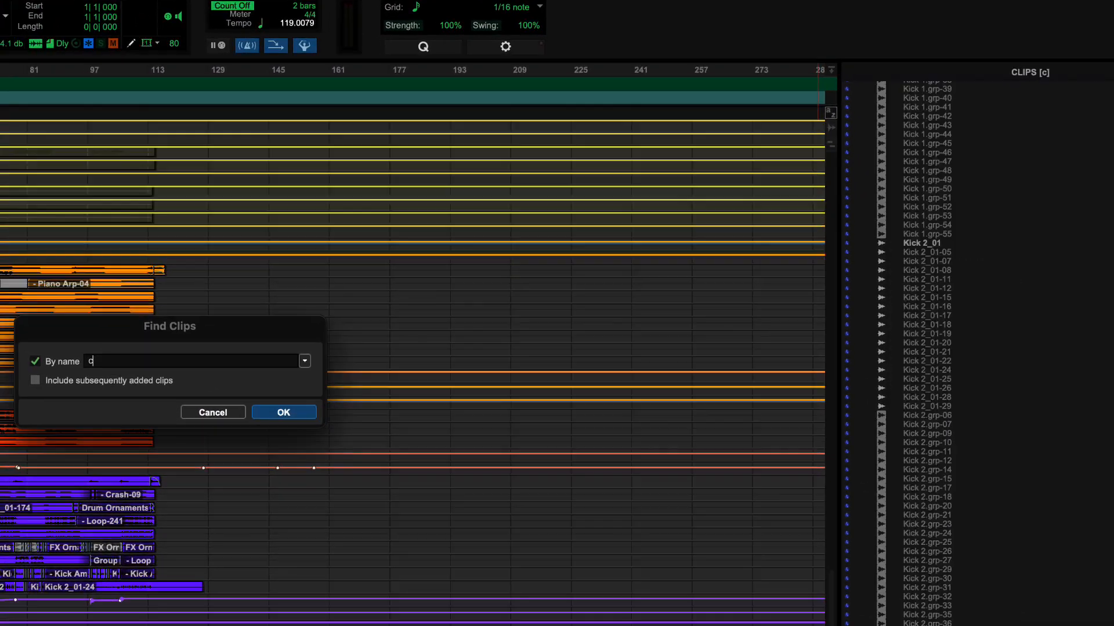
text(elest)
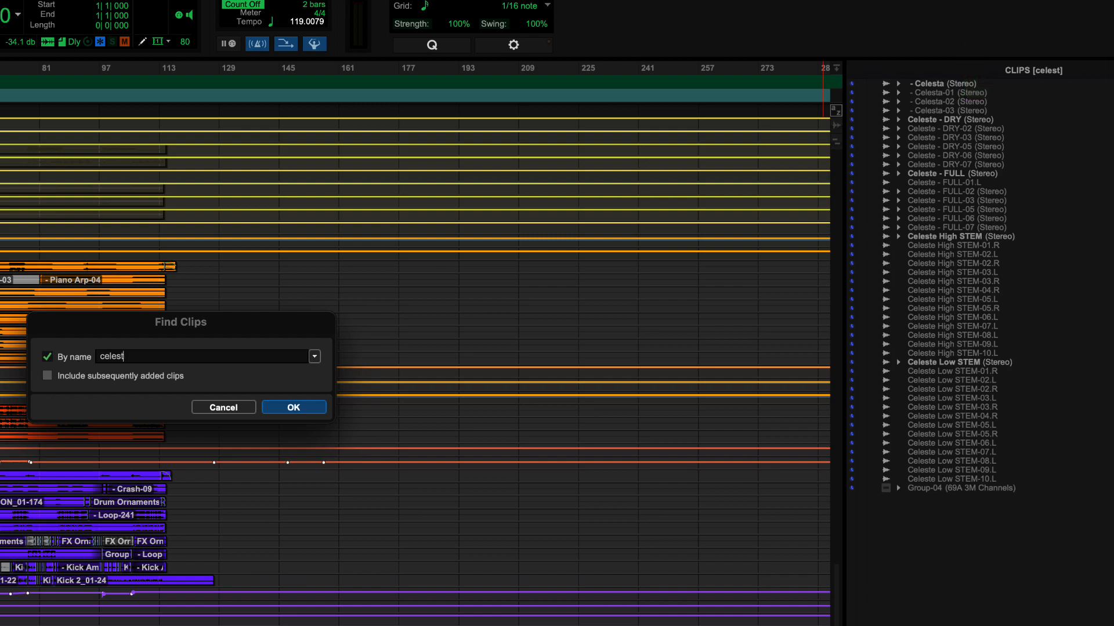
click(292, 407)
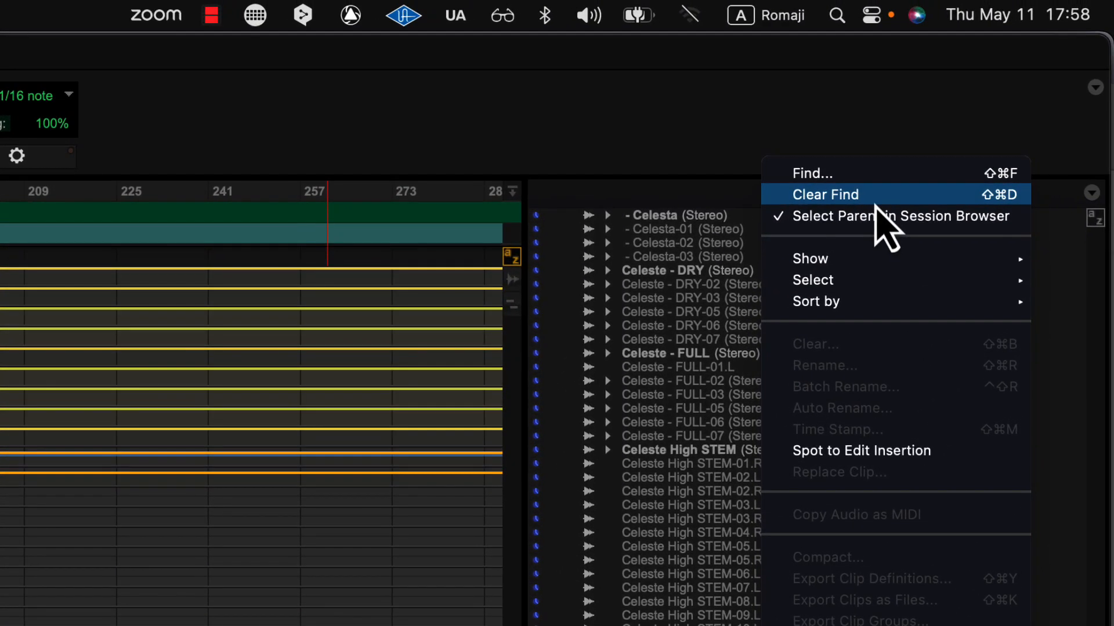
Step: Clear the celest find so all clips return, then reopen Find Clips with Shift+Cmd+F
click(826, 194)
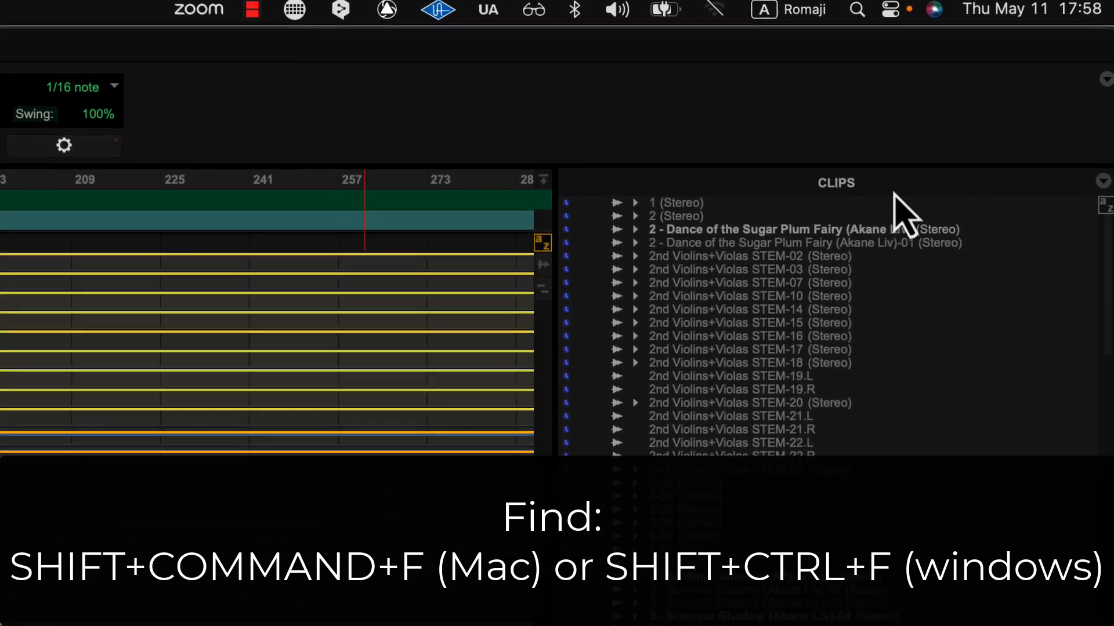
key(shift+cmd+f)
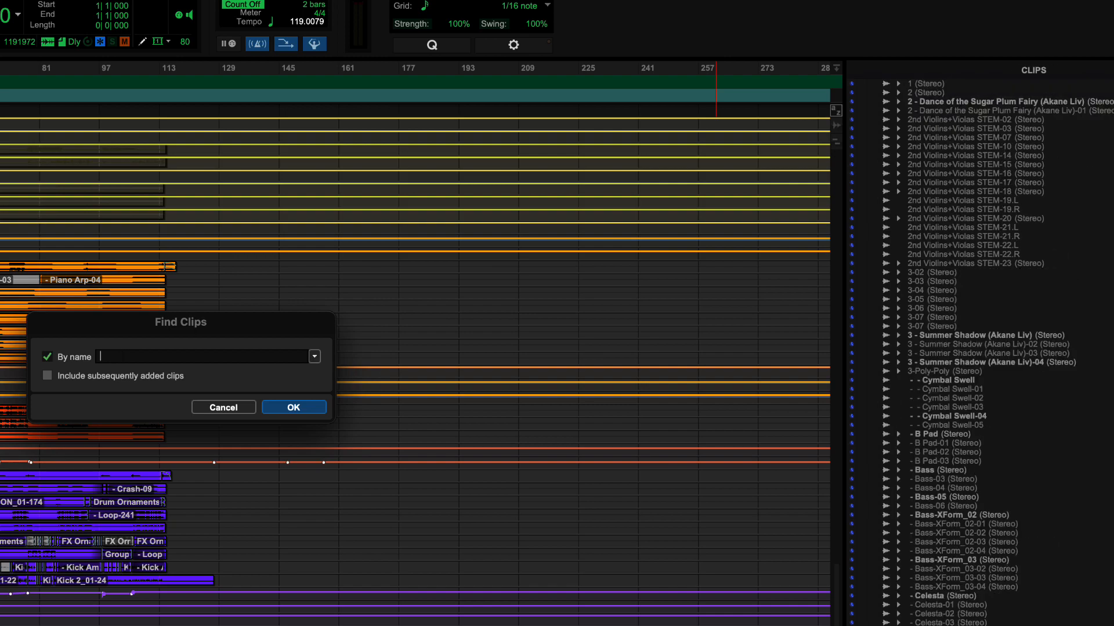
Step: Enable Include subsequently added clips in Find Clips, leaving the name field cleared
text(vo)
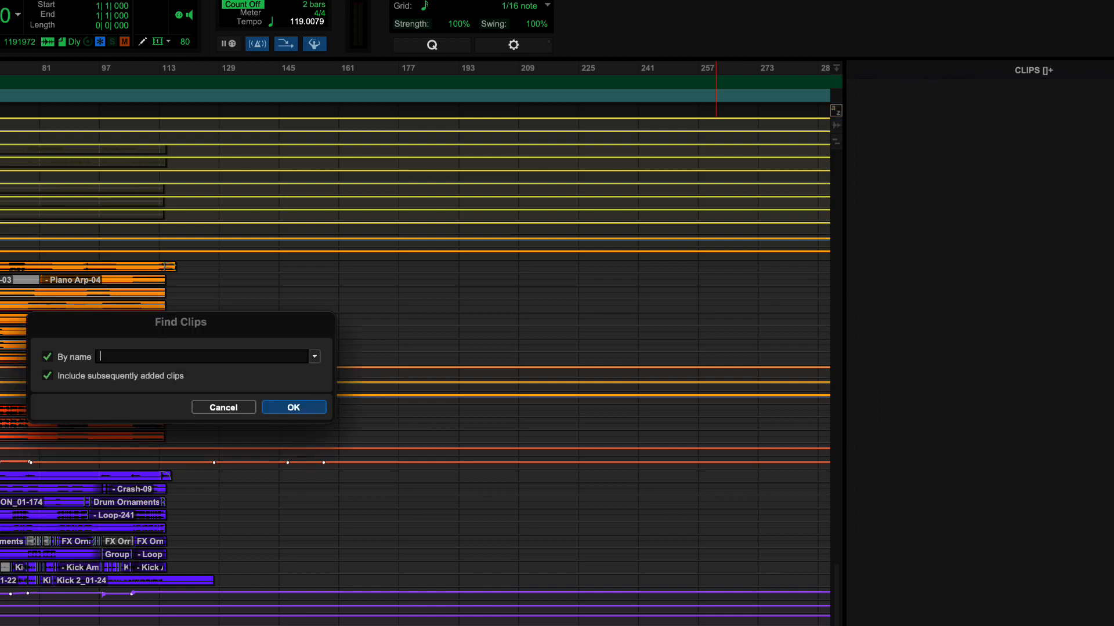
Step: Filter clips by 'bass', then recall the saved 'celest' search to show only Celesta and Celeste clips
text(bass)
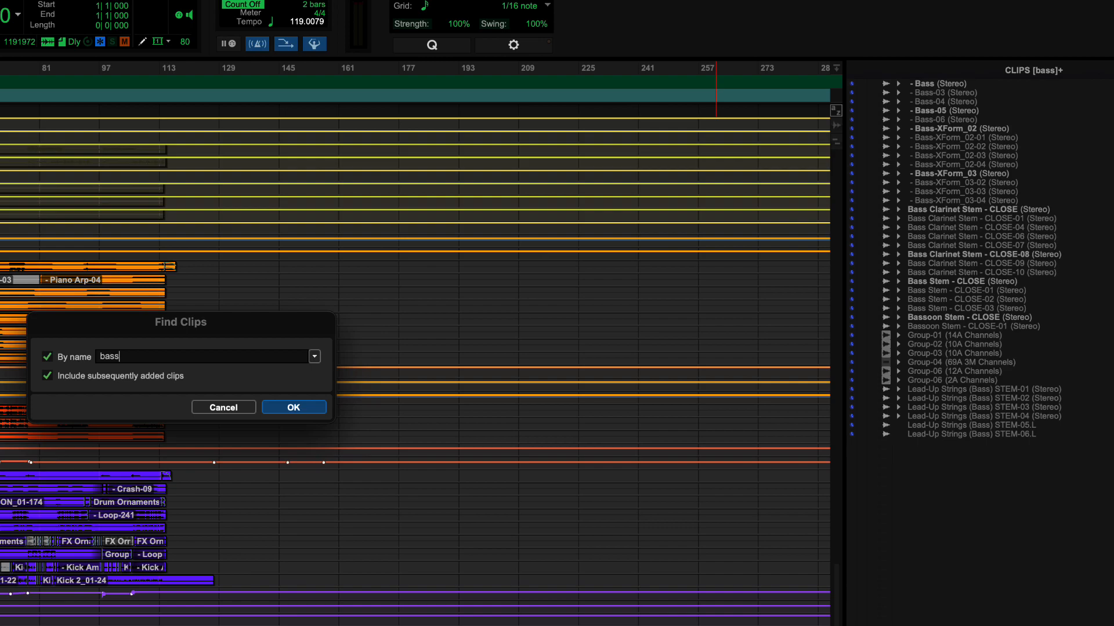
click(313, 356)
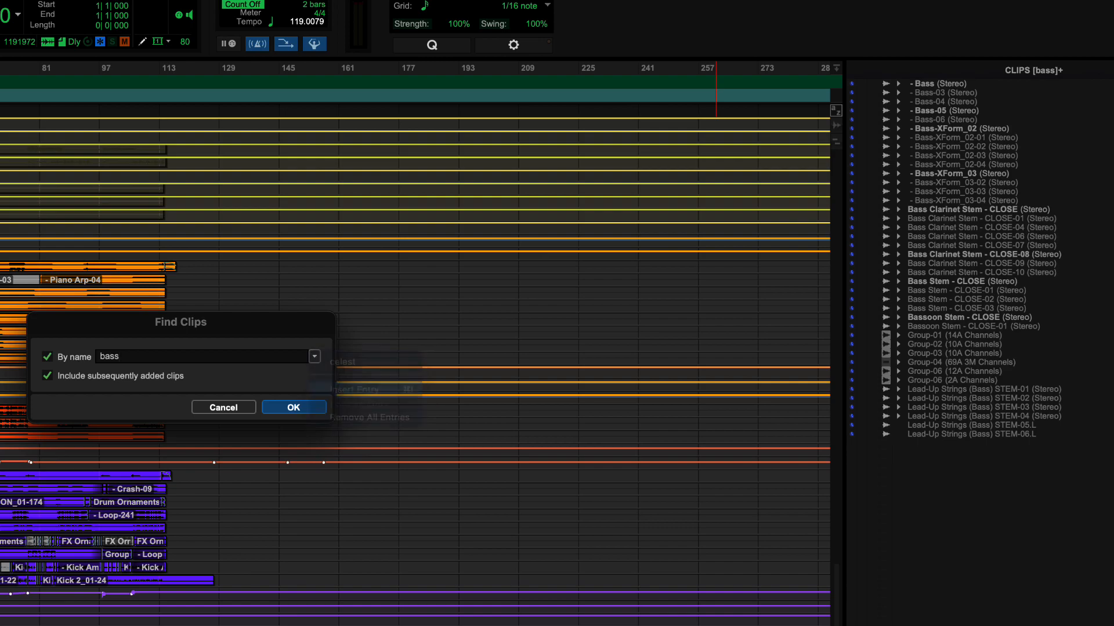
click(314, 356)
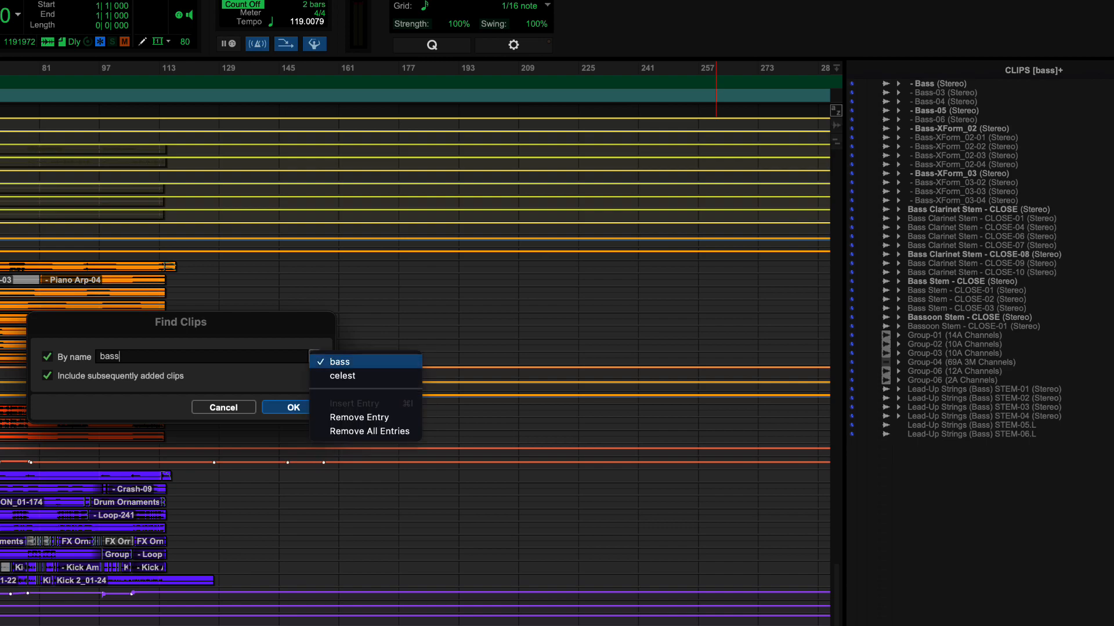
click(343, 375)
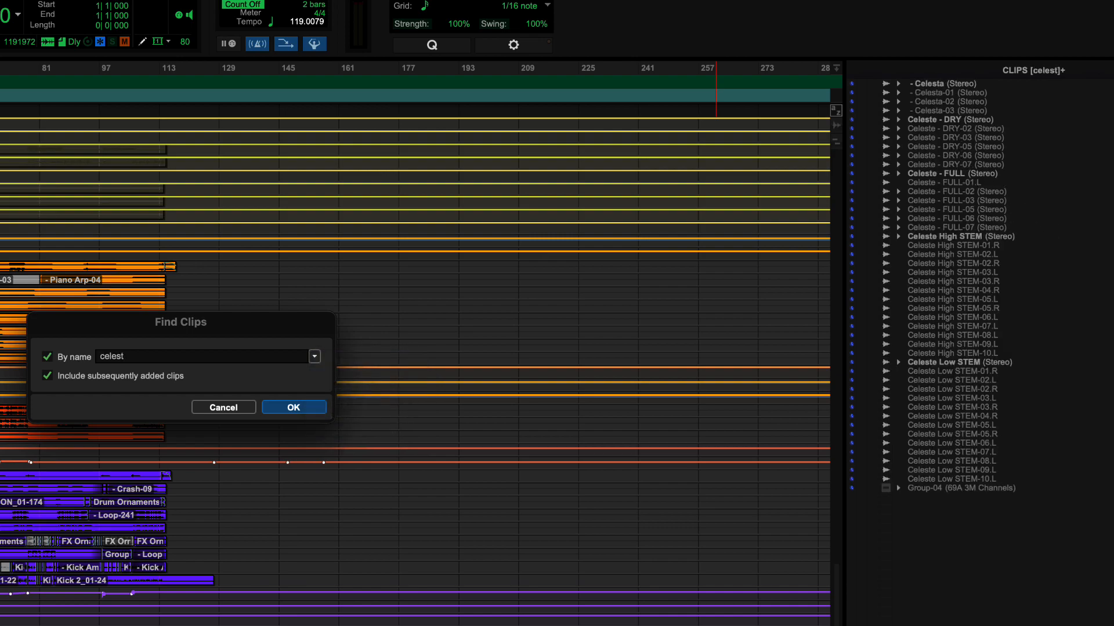